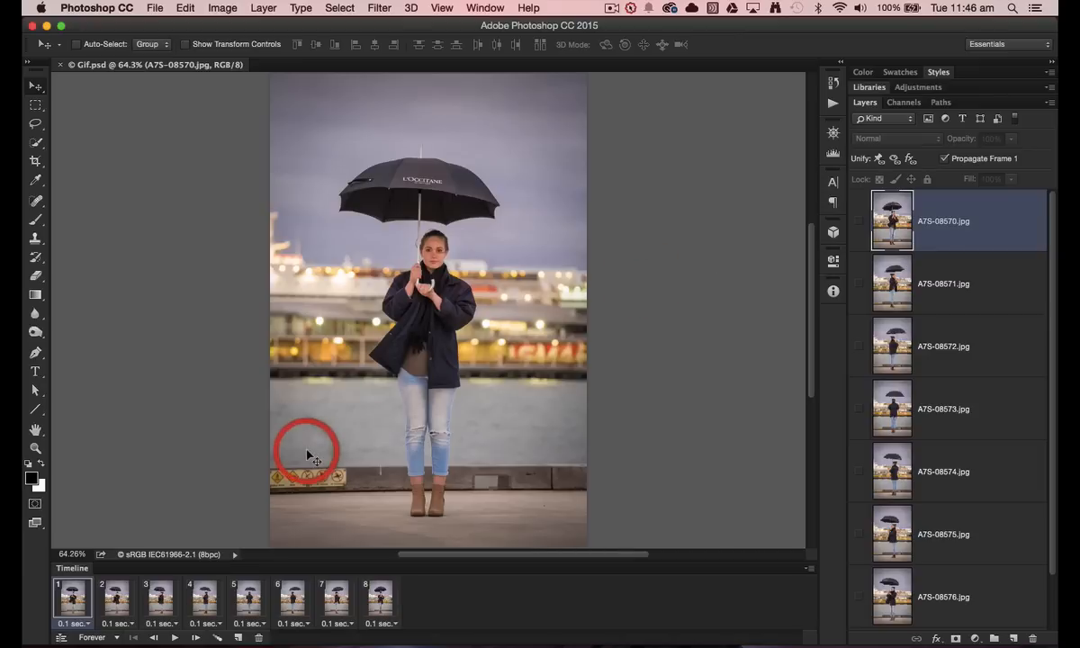
Preview the finished eight-frame umbrella animation from the Timeline playback controls, then stop it.
click(175, 638)
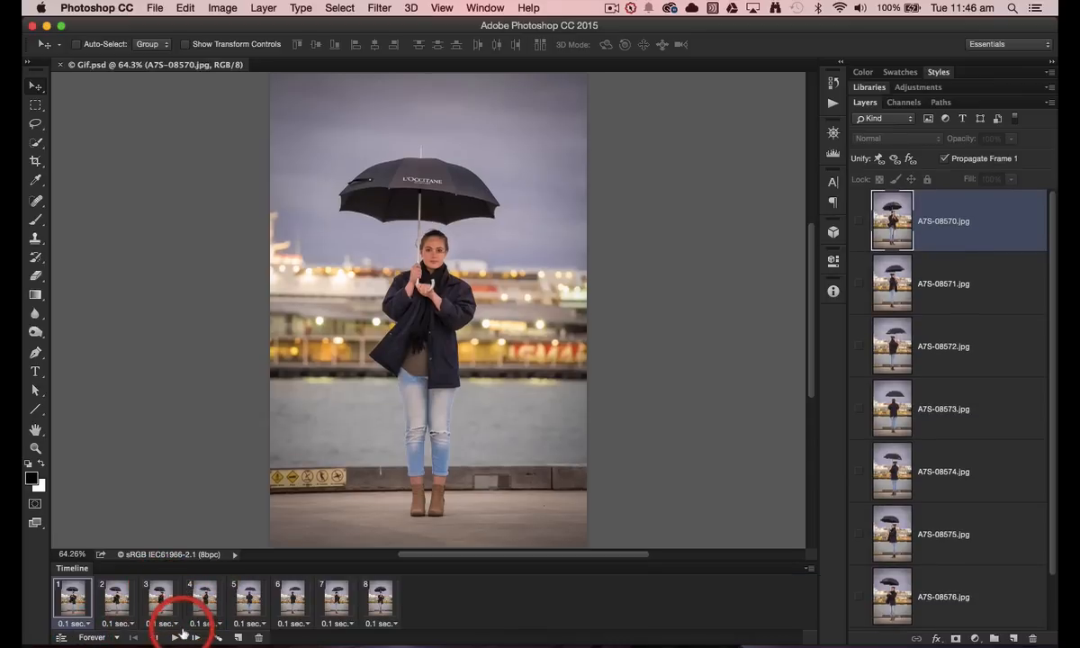
click(176, 637)
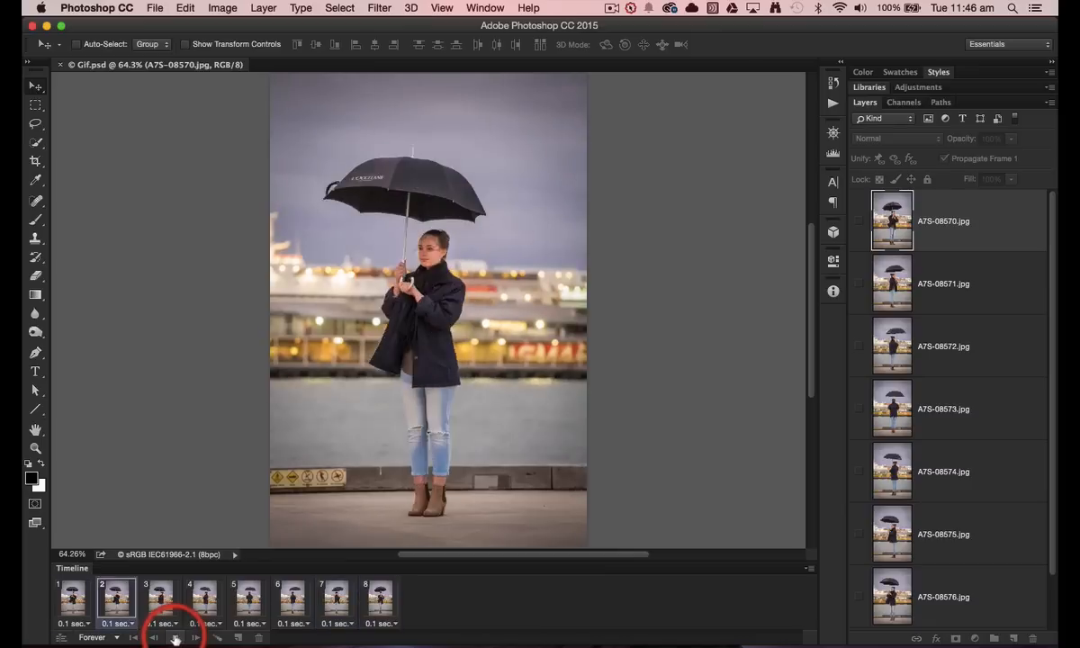
click(176, 637)
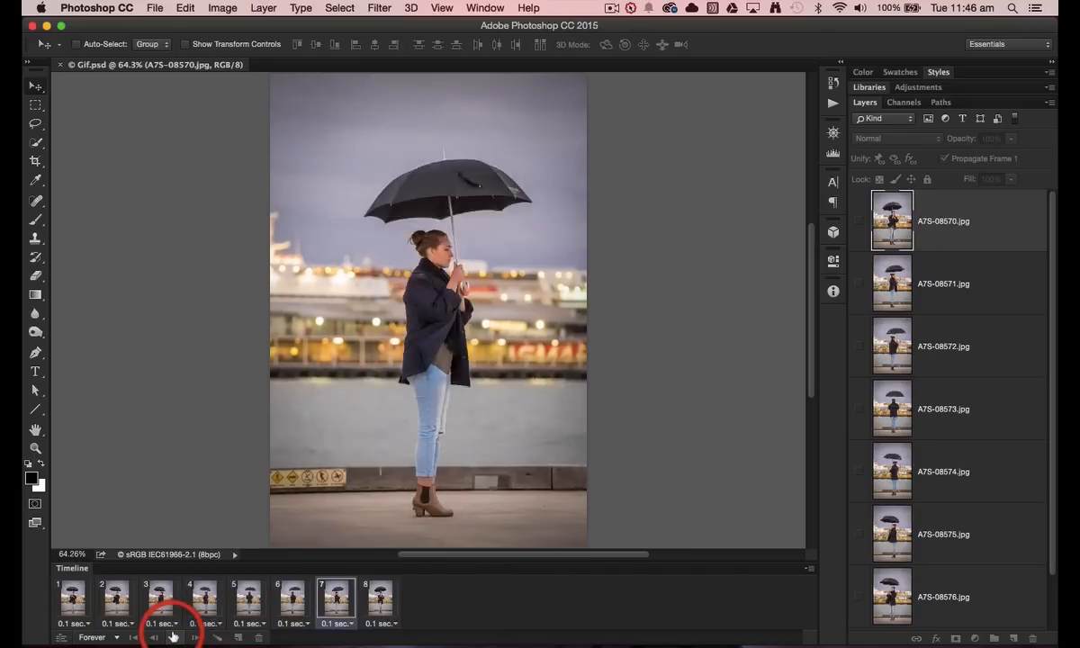
click(174, 638)
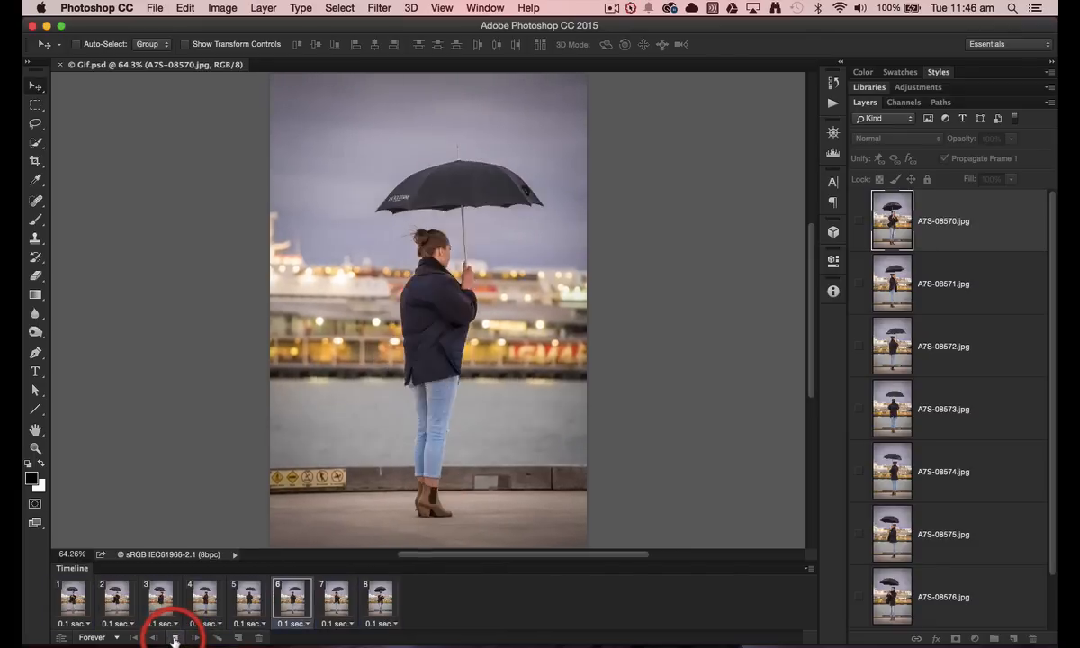
click(175, 637)
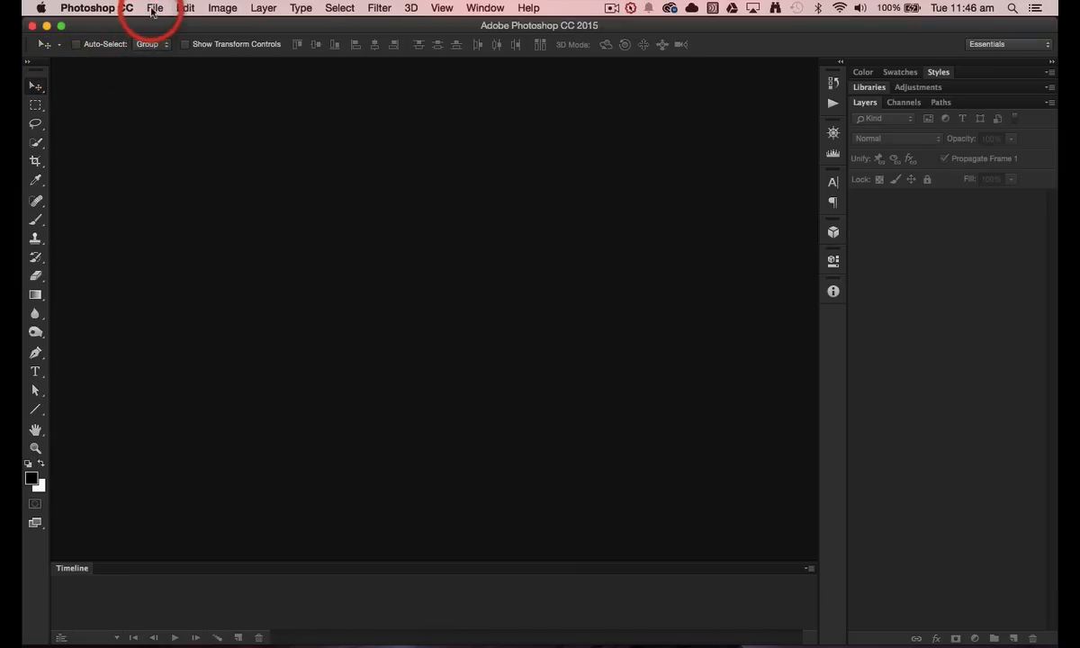
Start the Load Files into Stack script from the File menu with no document open.
click(153, 7)
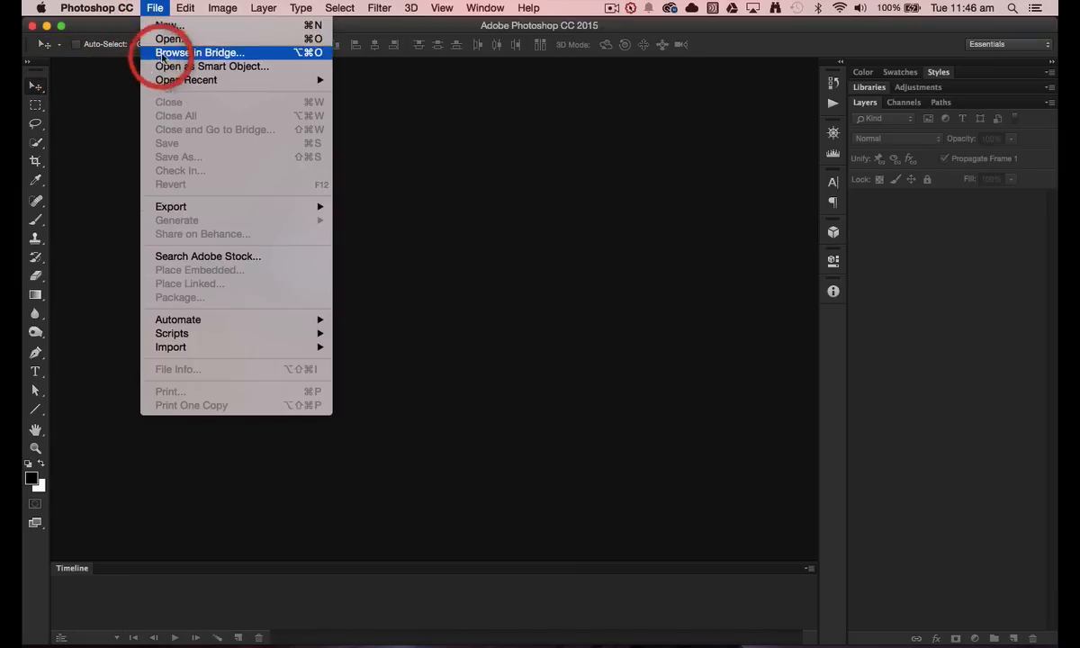
mouse_move(171, 333)
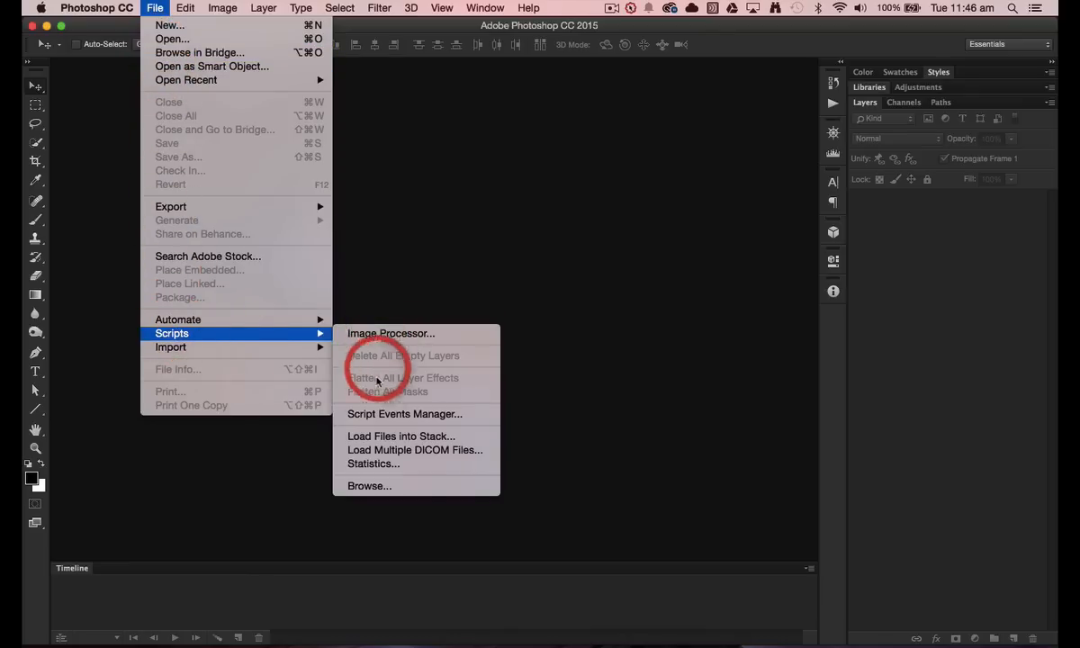
mouse_move(400, 436)
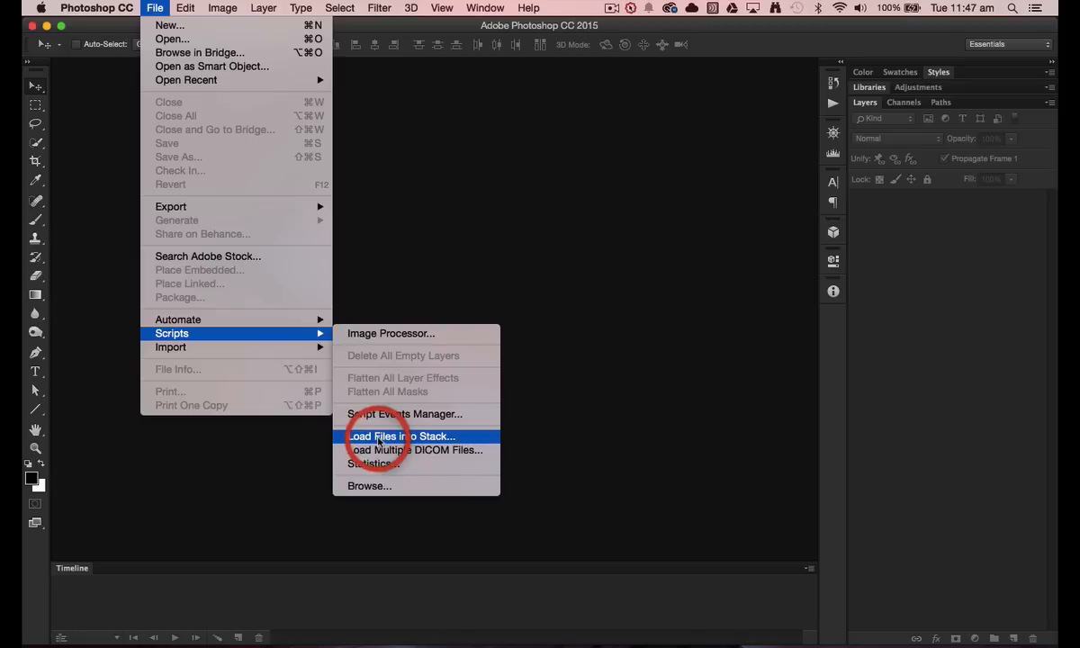
click(400, 438)
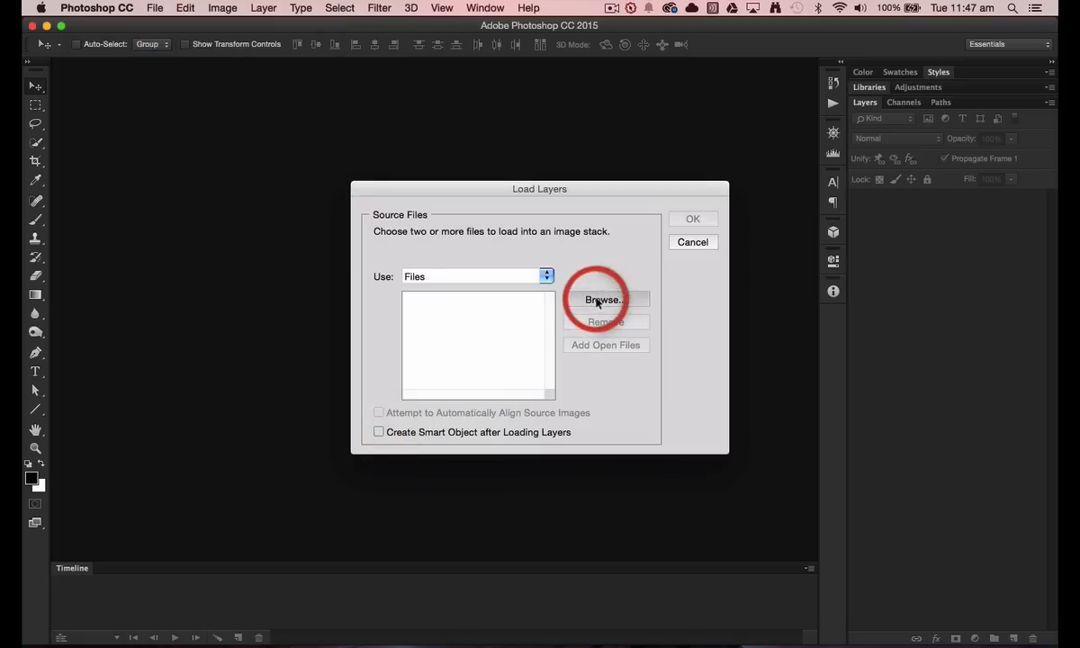
Browse to Movie Making Workshop > 01-GIF and load all eight JPGs as layers of one document.
click(603, 299)
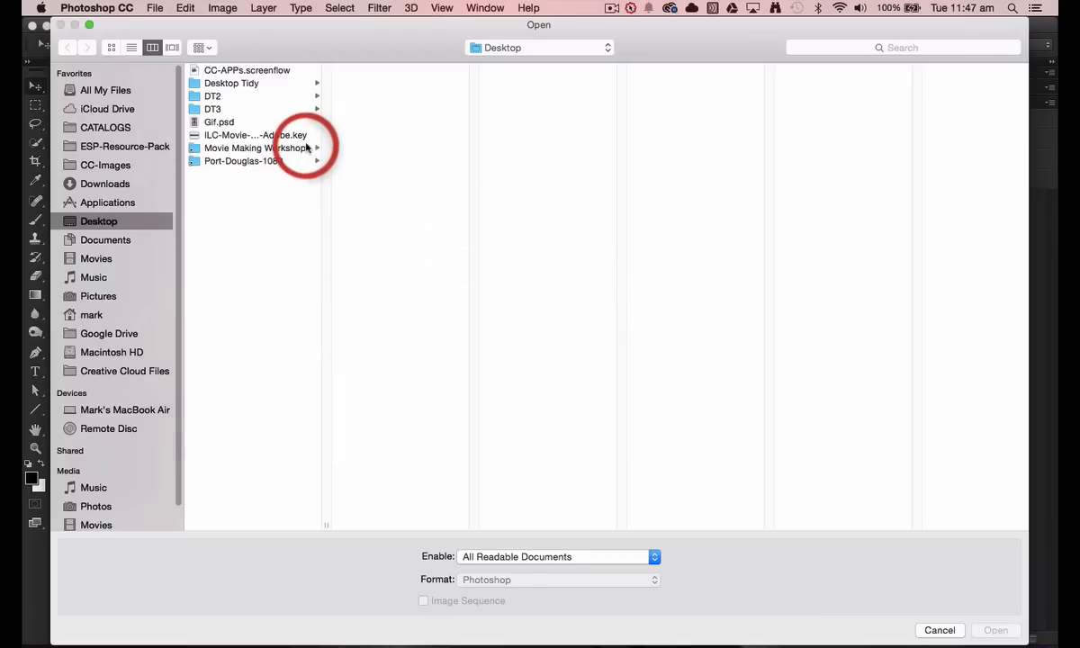
click(256, 148)
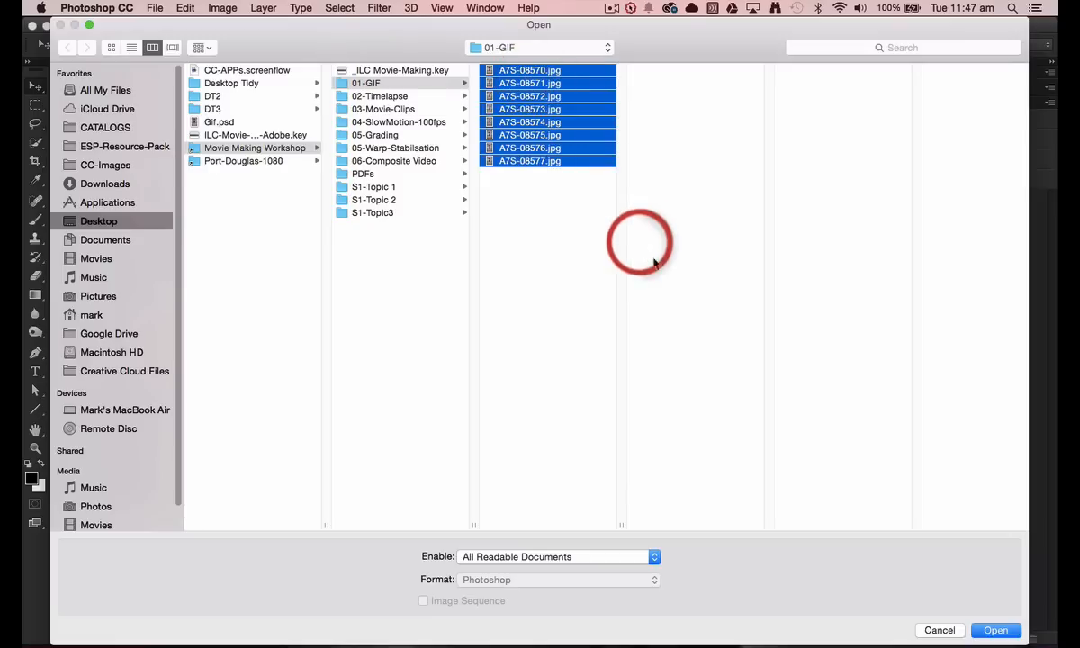
click(996, 630)
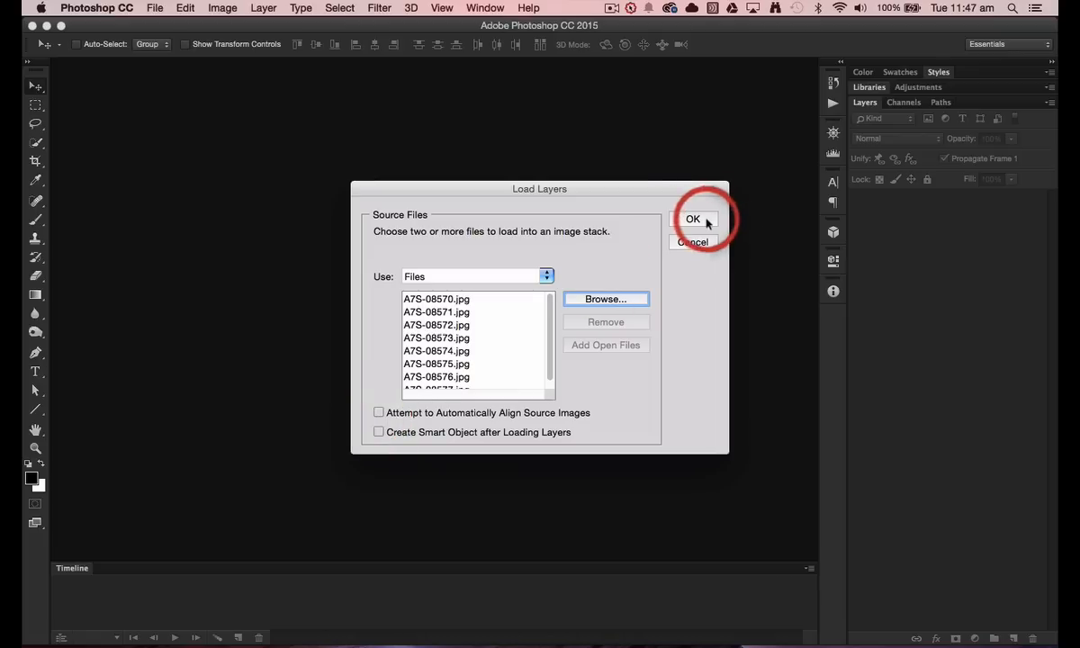
click(693, 220)
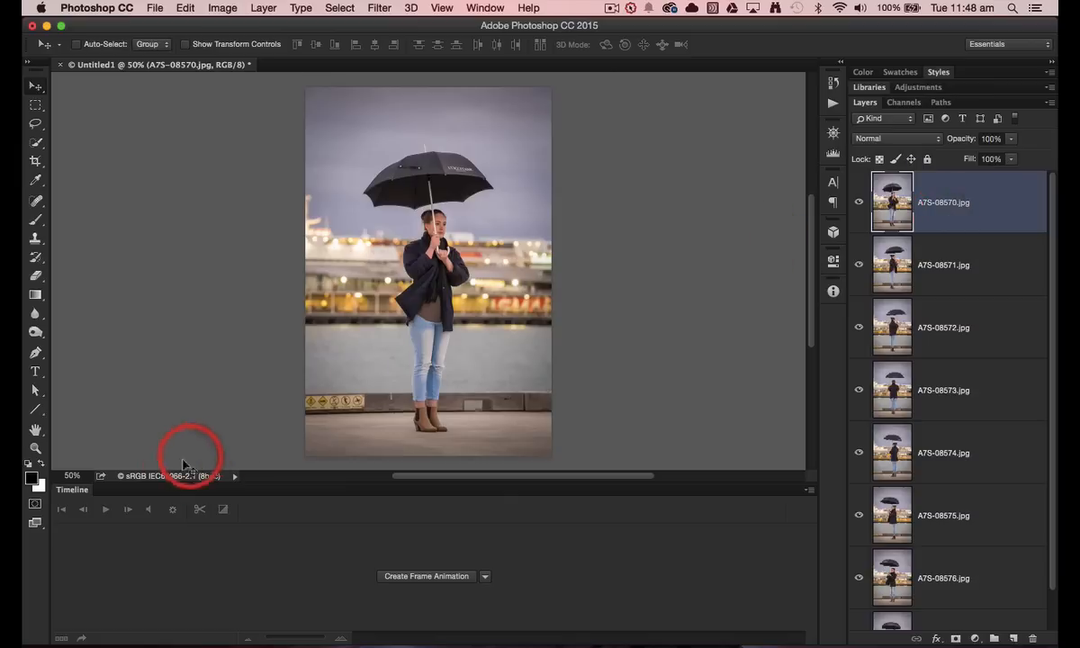
mouse_move(427, 576)
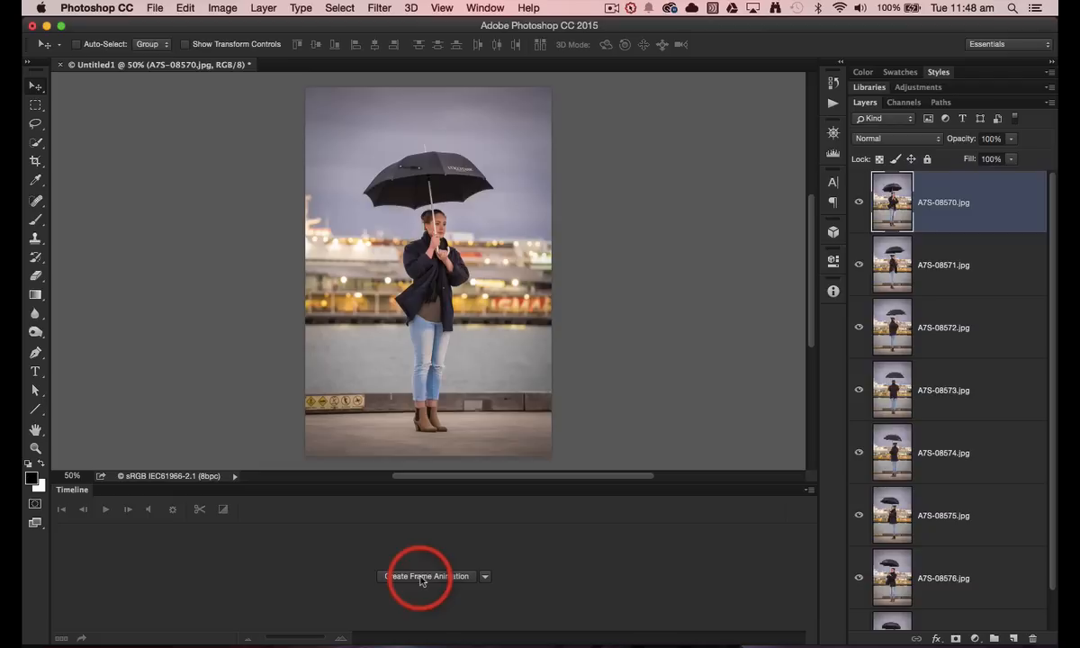
Create a frame animation, make one frame from each of the eight layers, and preview it.
click(421, 576)
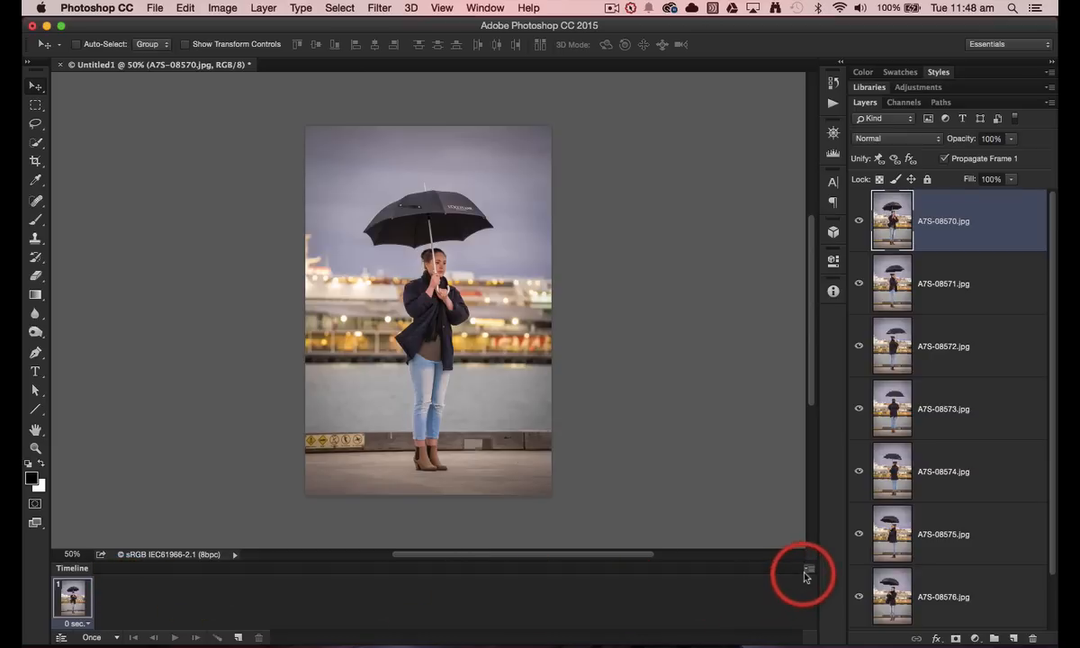
click(808, 572)
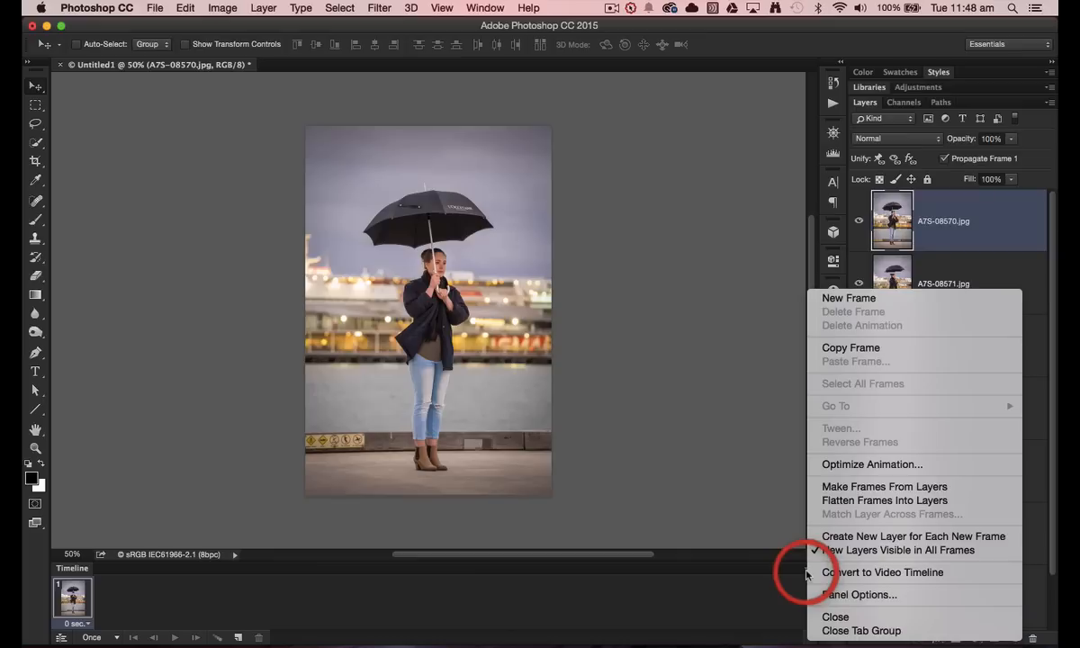
mouse_move(842, 492)
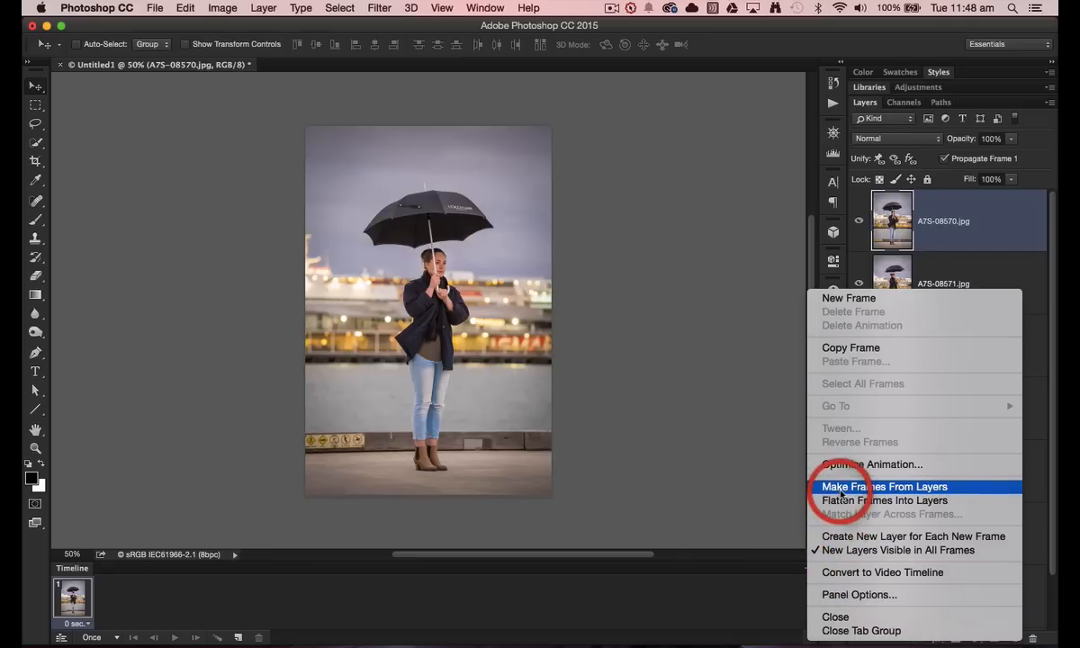
click(885, 486)
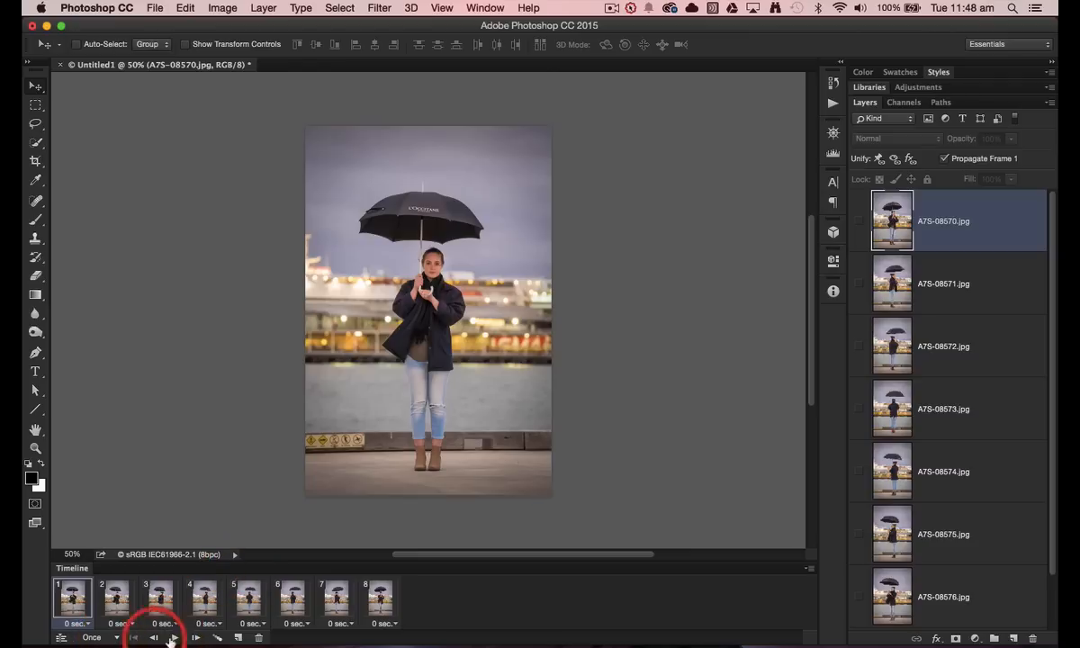
click(173, 637)
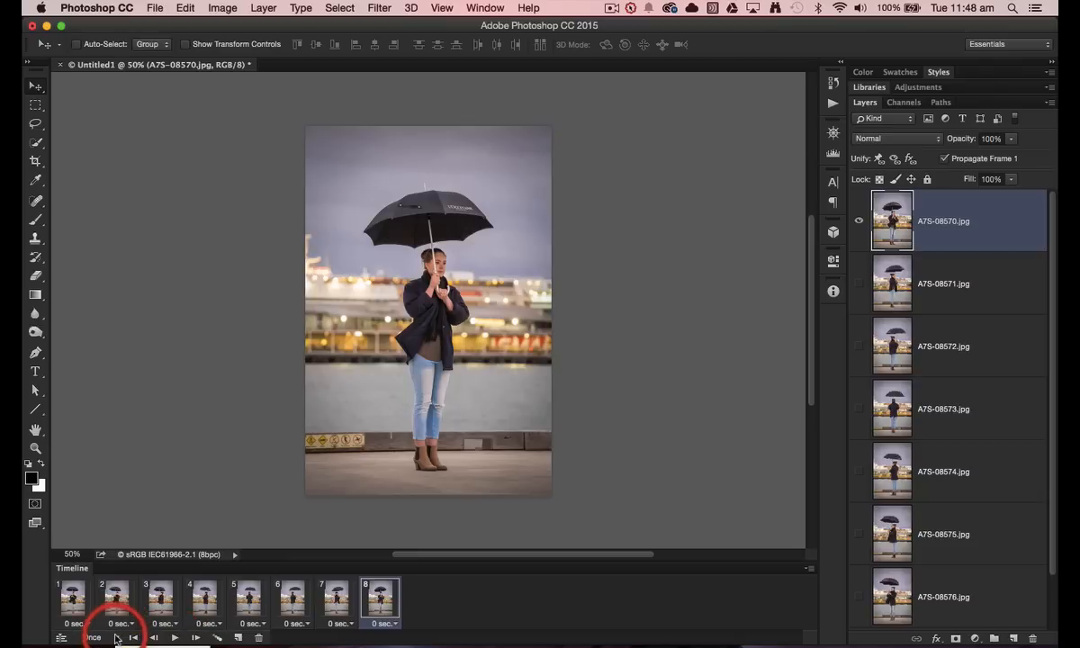
click(93, 638)
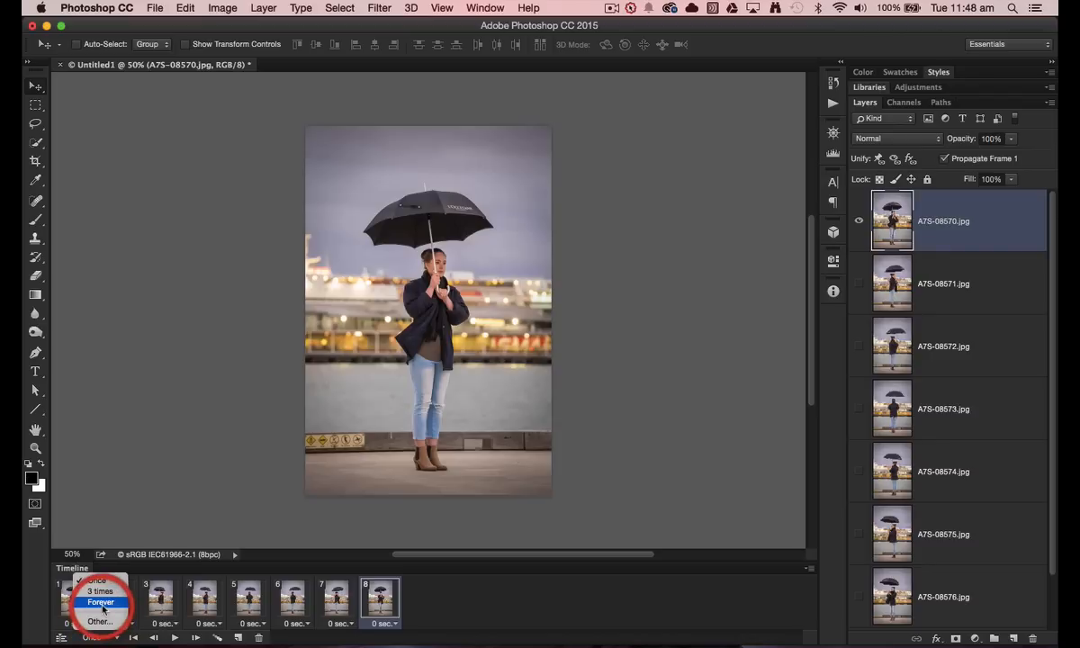
click(101, 602)
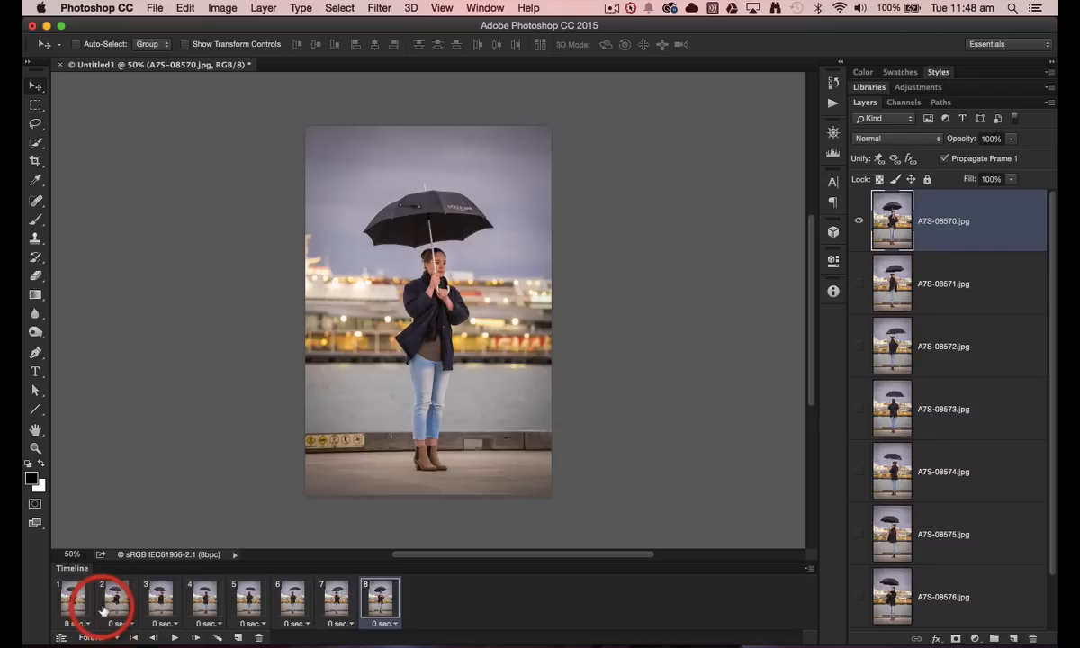
click(74, 598)
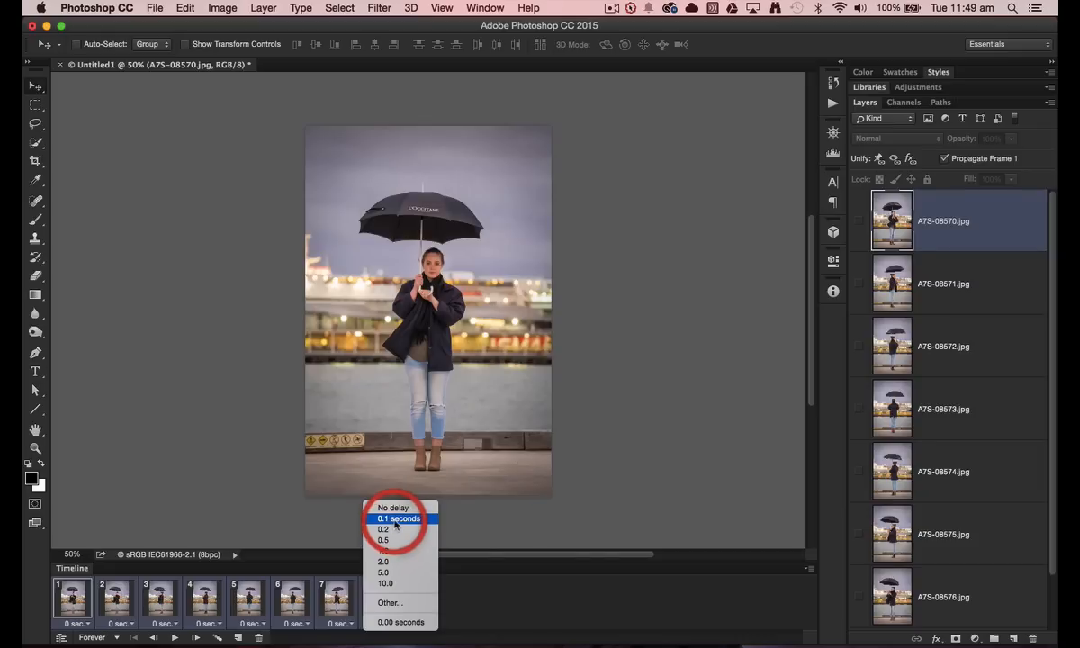
click(396, 519)
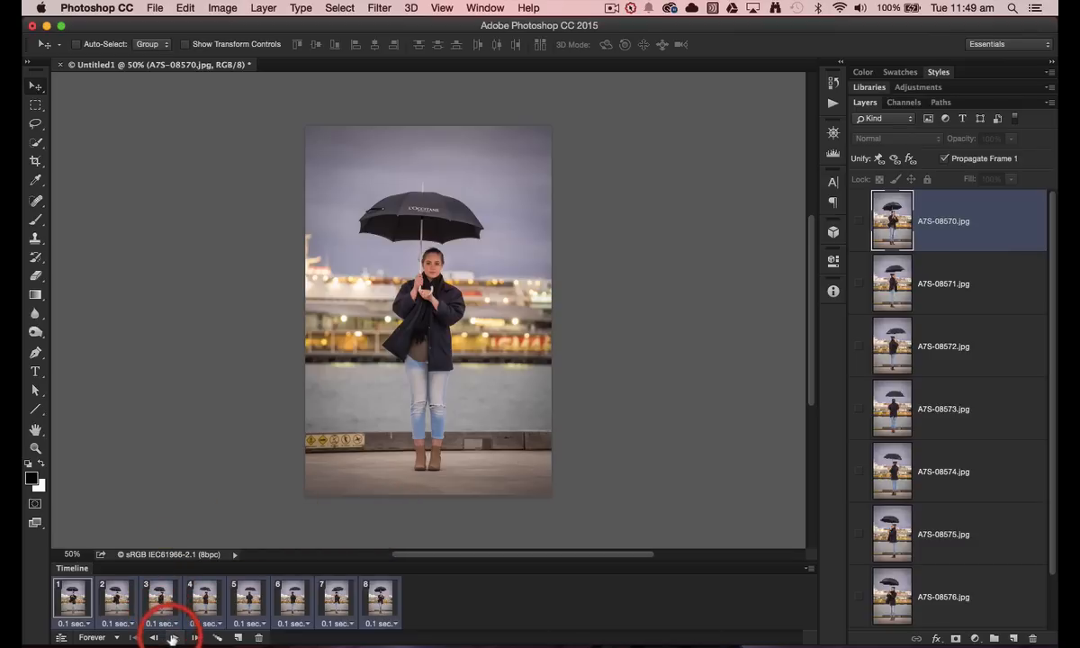
click(172, 637)
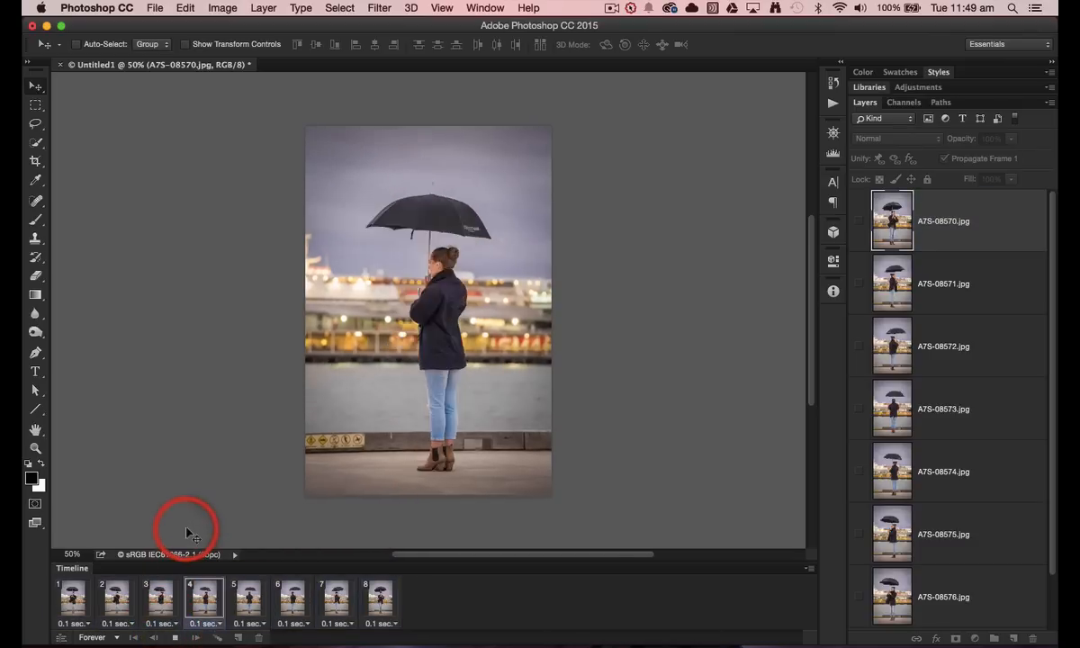
click(158, 598)
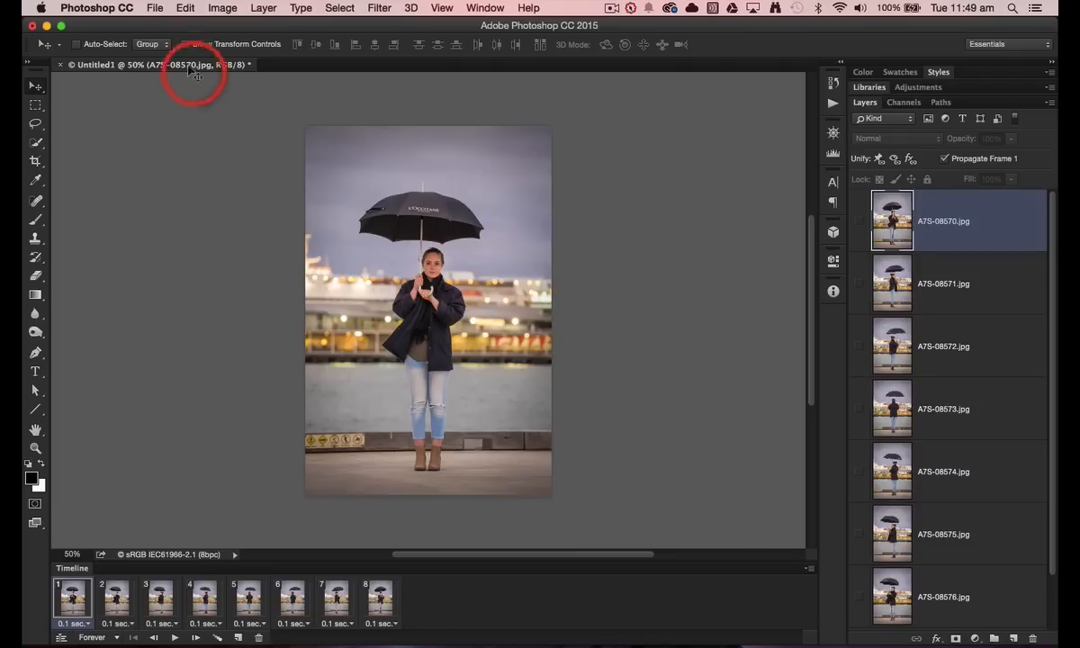
Save the layered animation to the Desktop as Gif2.psd in Photoshop format.
click(155, 7)
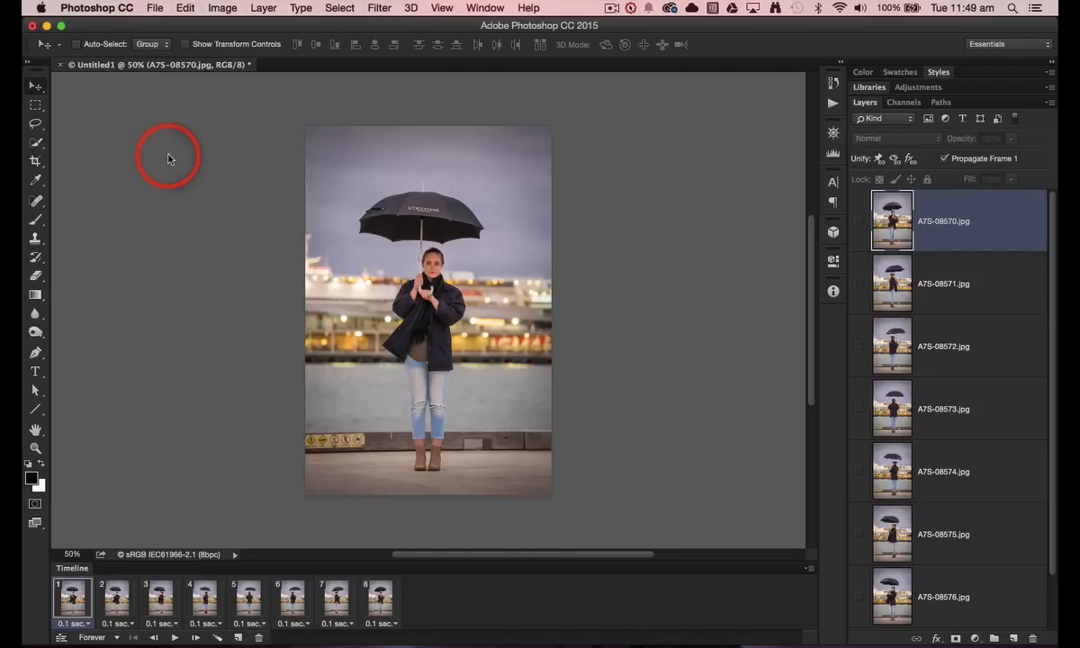
key(cmd+s)
text(Gif2.psd)
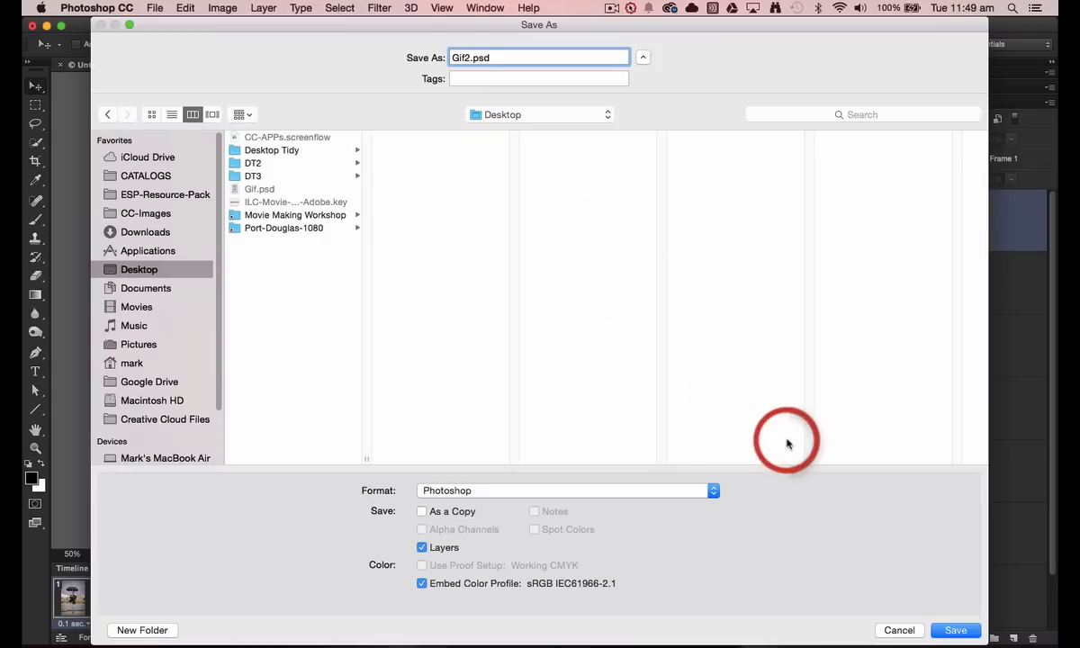
click(954, 630)
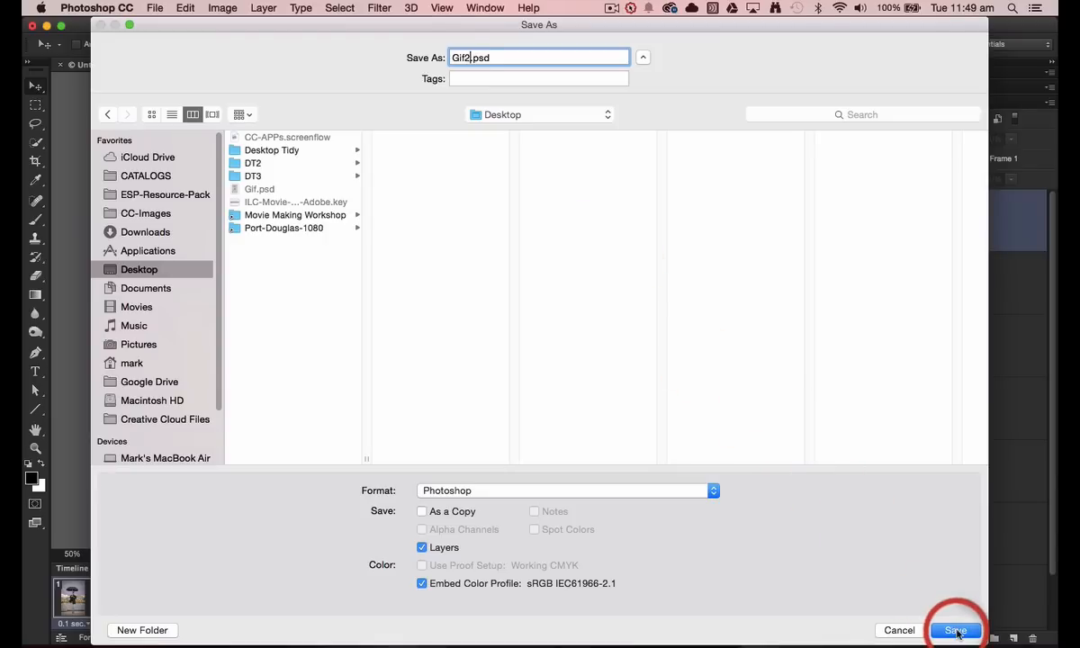
click(954, 631)
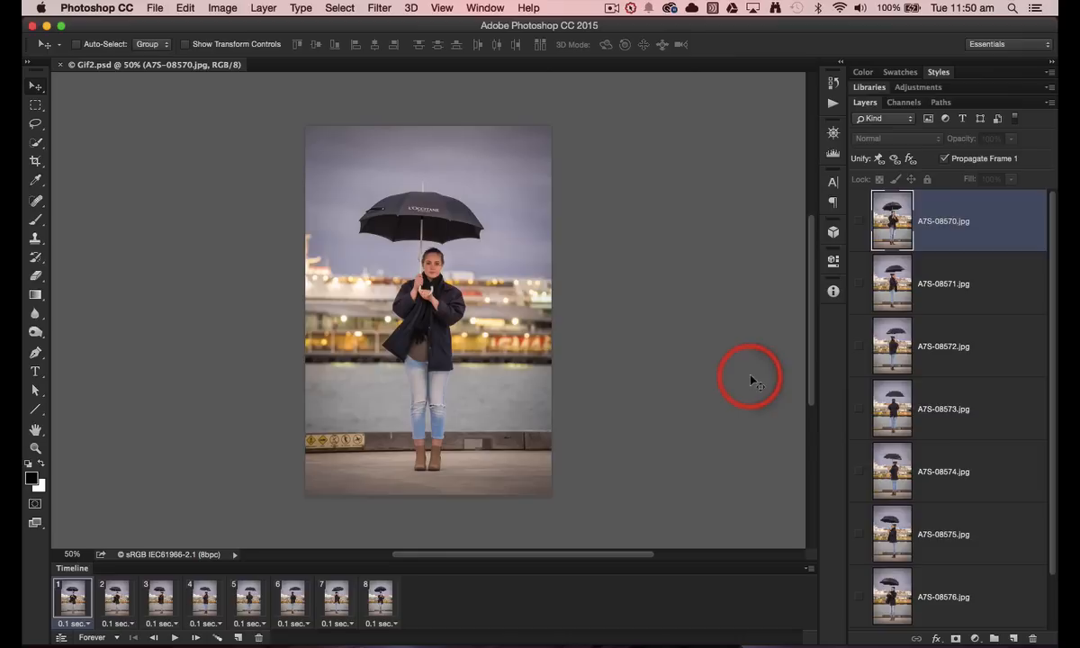
mouse_move(165, 16)
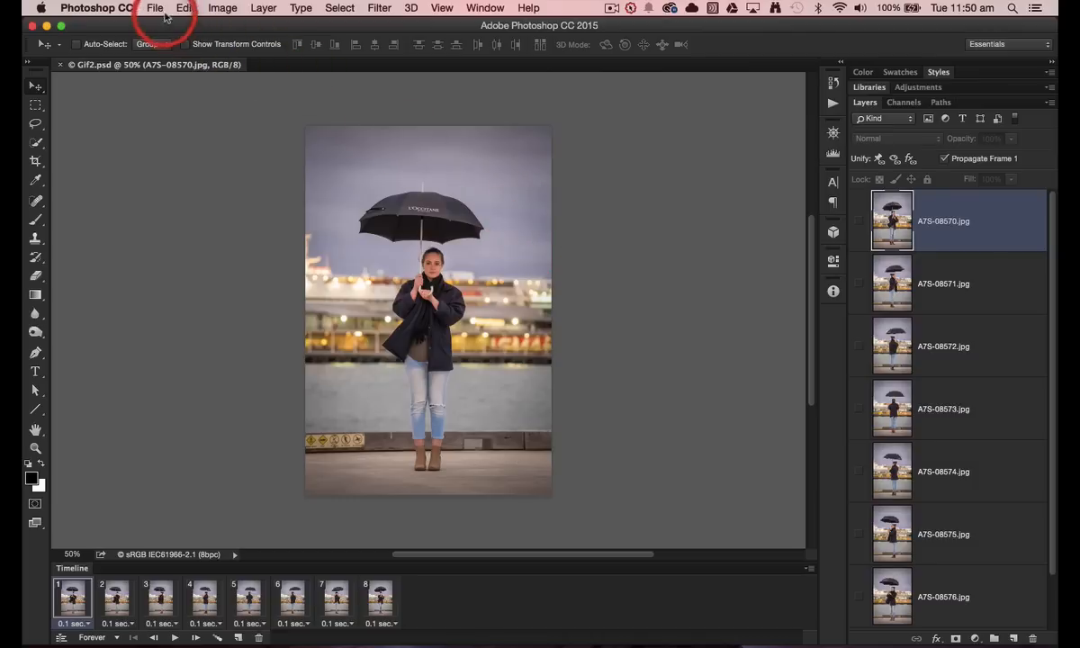
Reach for Export > Save for Web (Legacy) from the File menu.
click(155, 7)
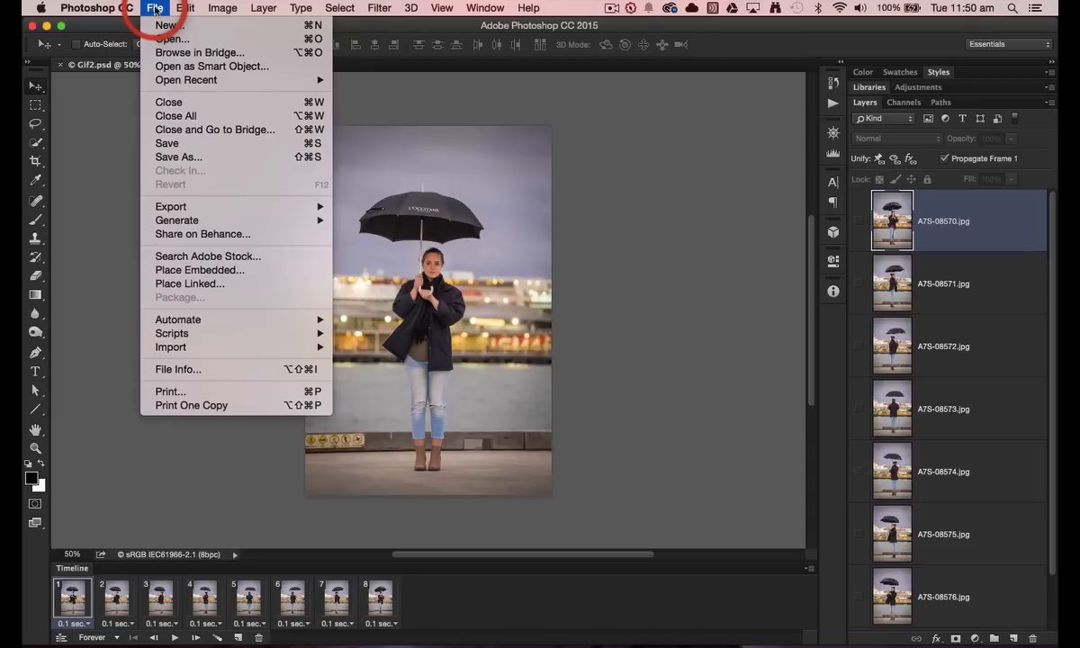
mouse_move(169, 25)
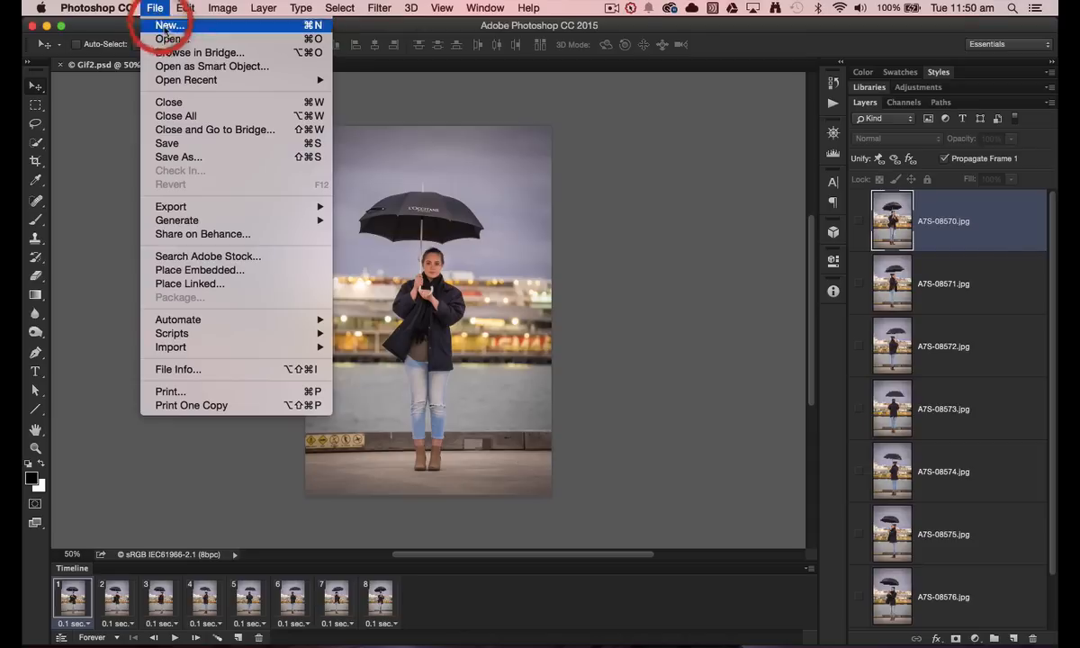
mouse_move(189, 184)
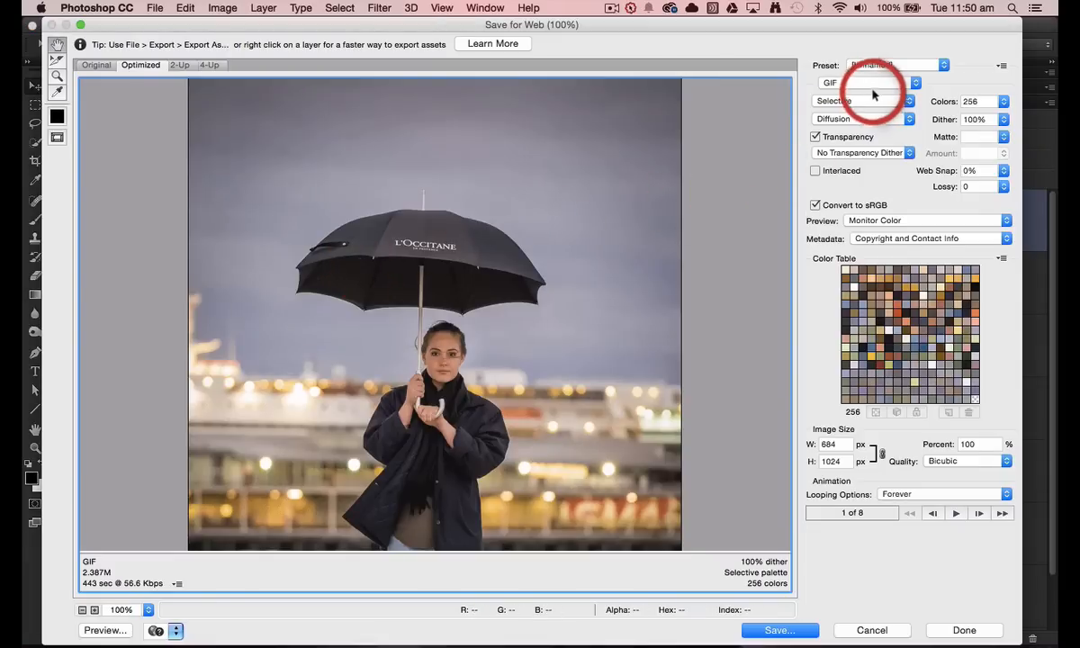
Keep GIF format with an Adaptive palette and forever looping, then save Gif2.gif to the Desktop.
click(868, 83)
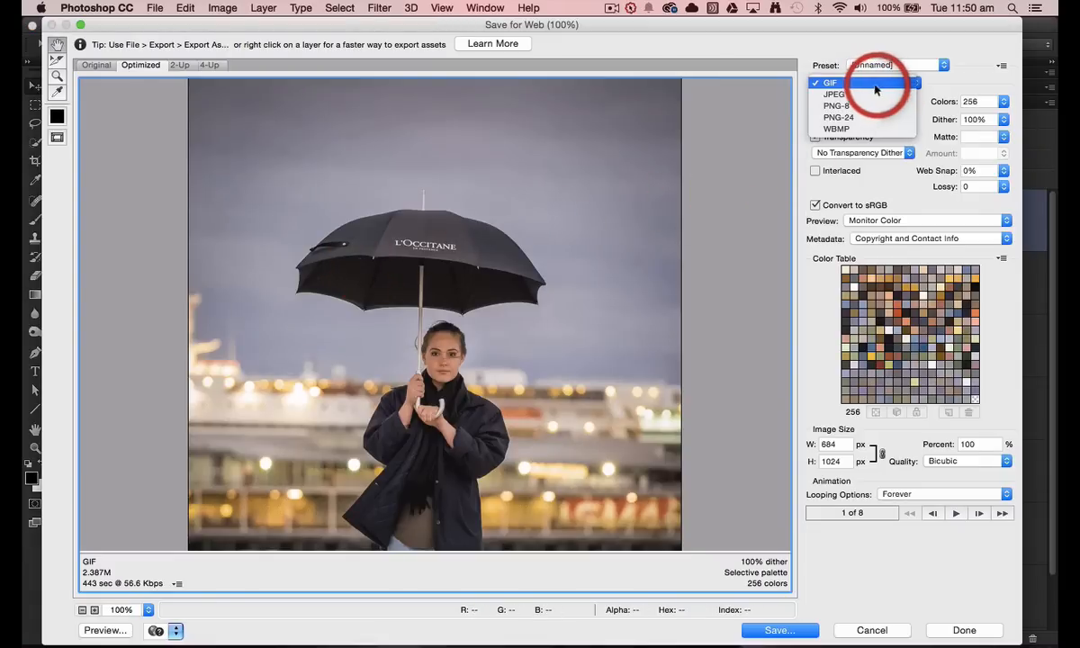
click(828, 82)
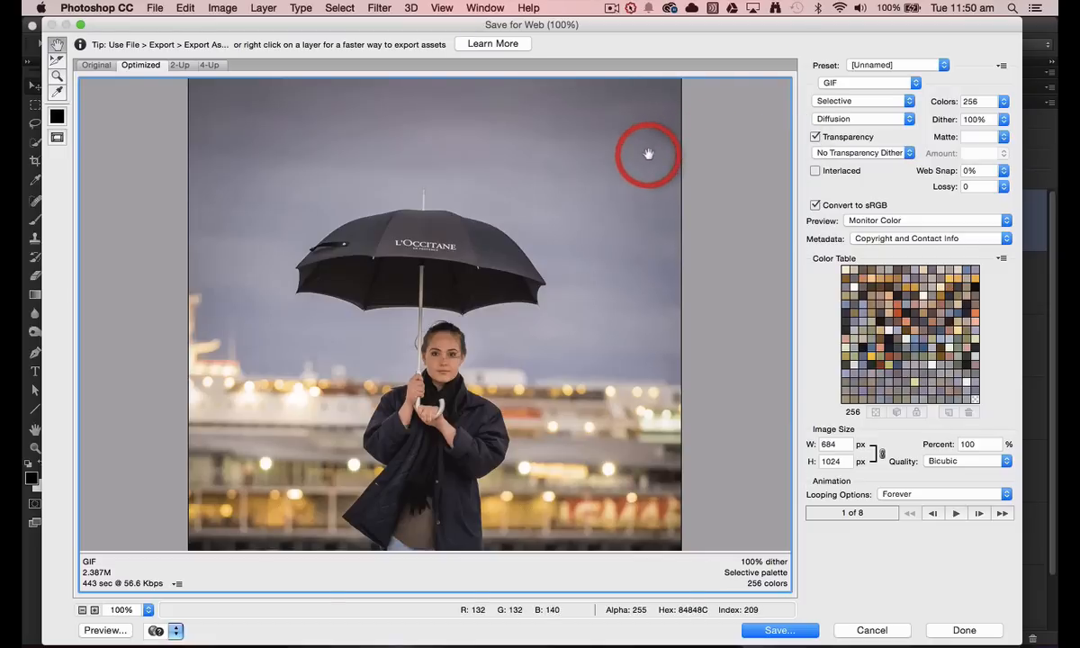
mouse_move(616, 143)
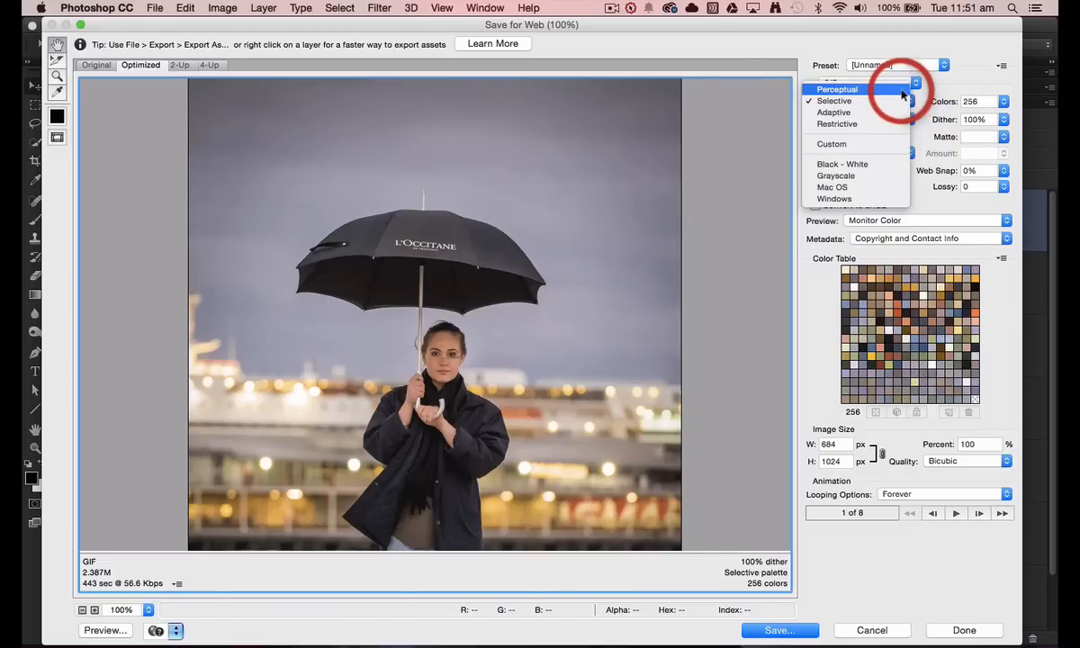
click(835, 88)
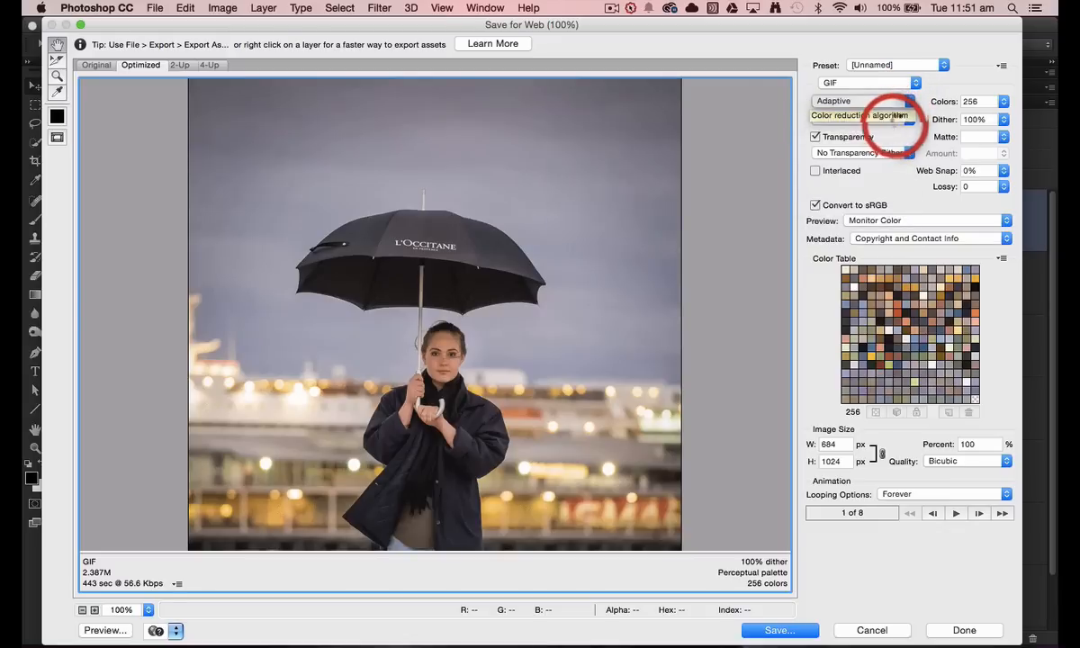
click(859, 101)
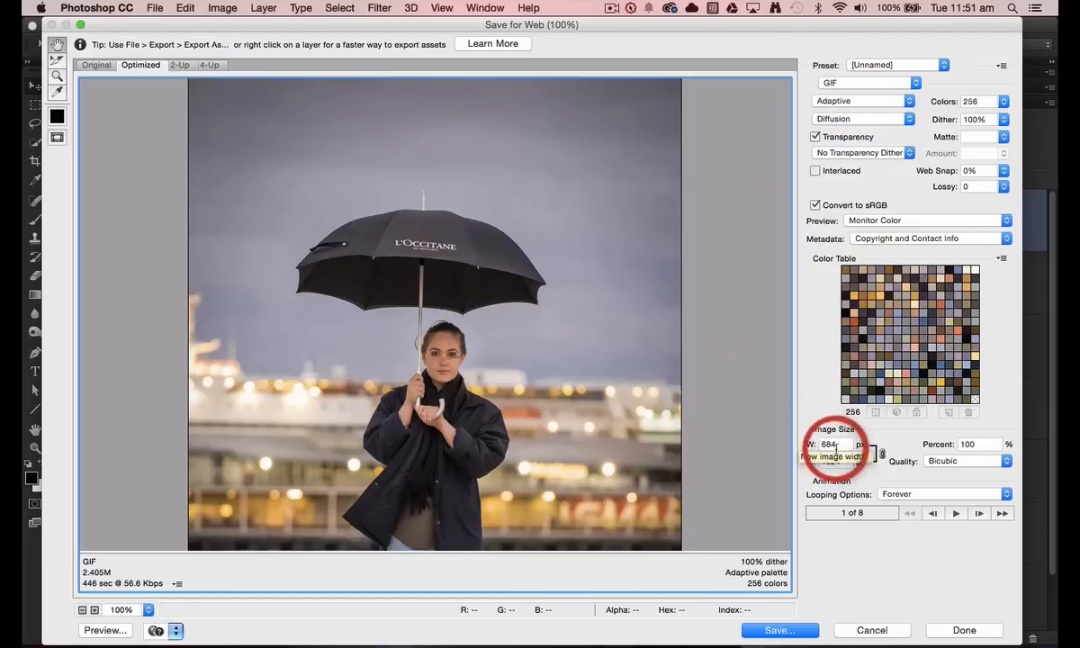
click(831, 443)
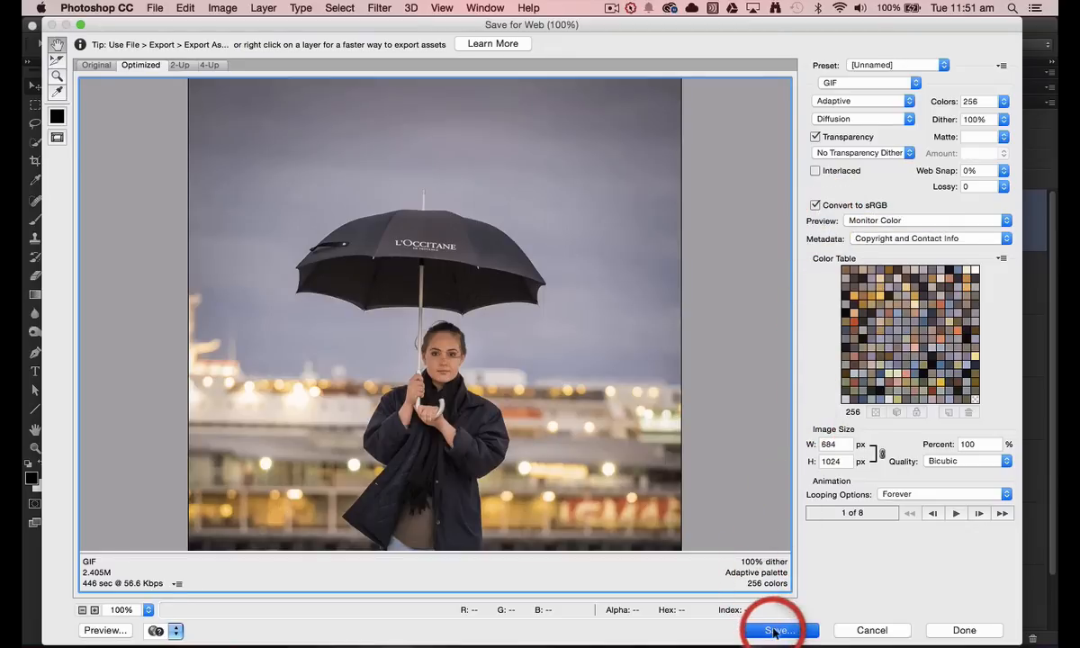
click(776, 630)
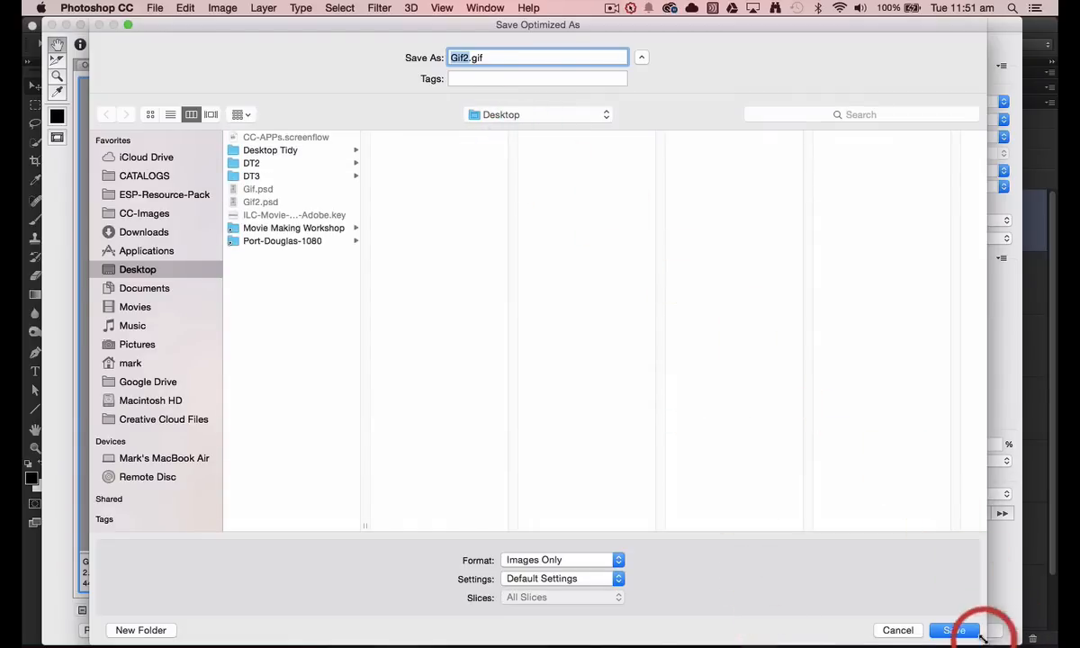
click(954, 630)
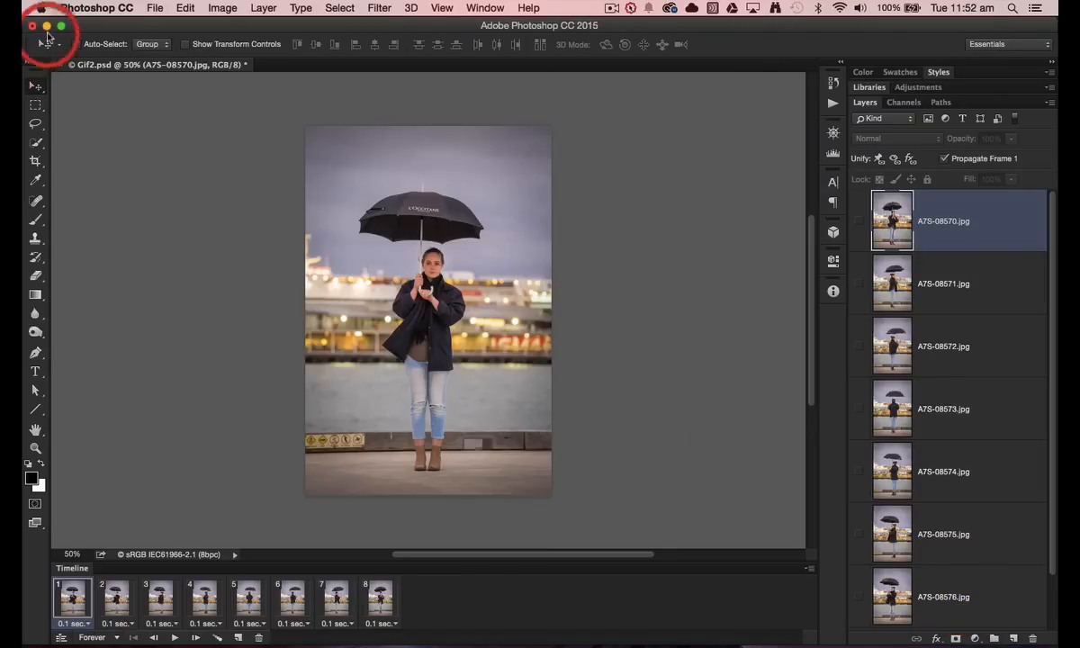
Minimize Photoshop to reveal Gif2.gif on the Desktop and switch to Safari's Manfrotto Autopole page.
click(47, 25)
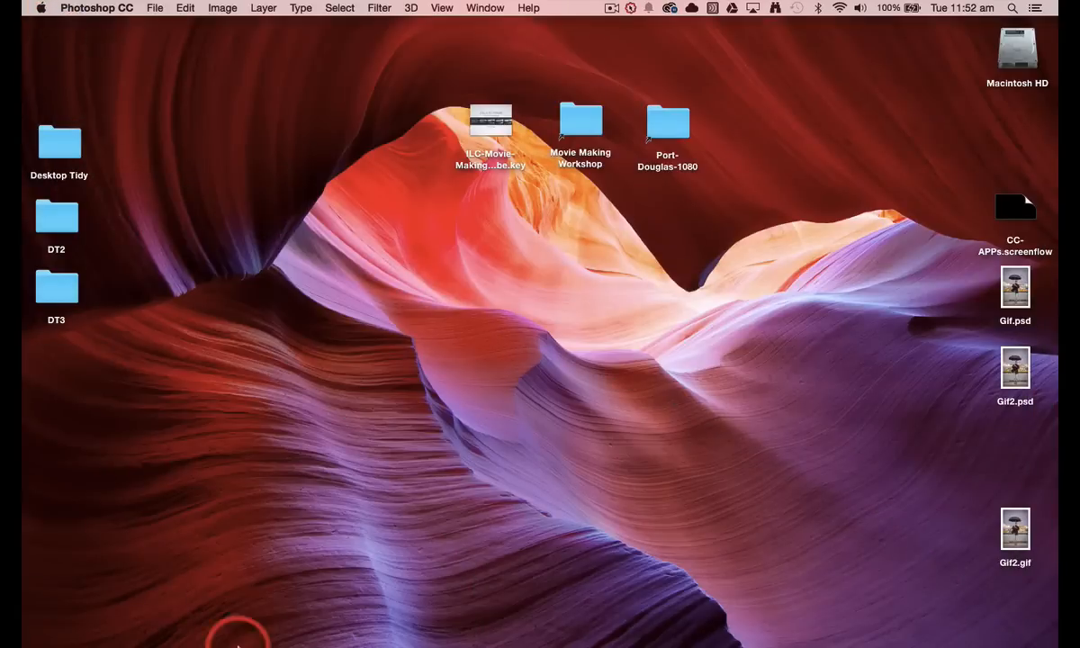
mouse_move(325, 598)
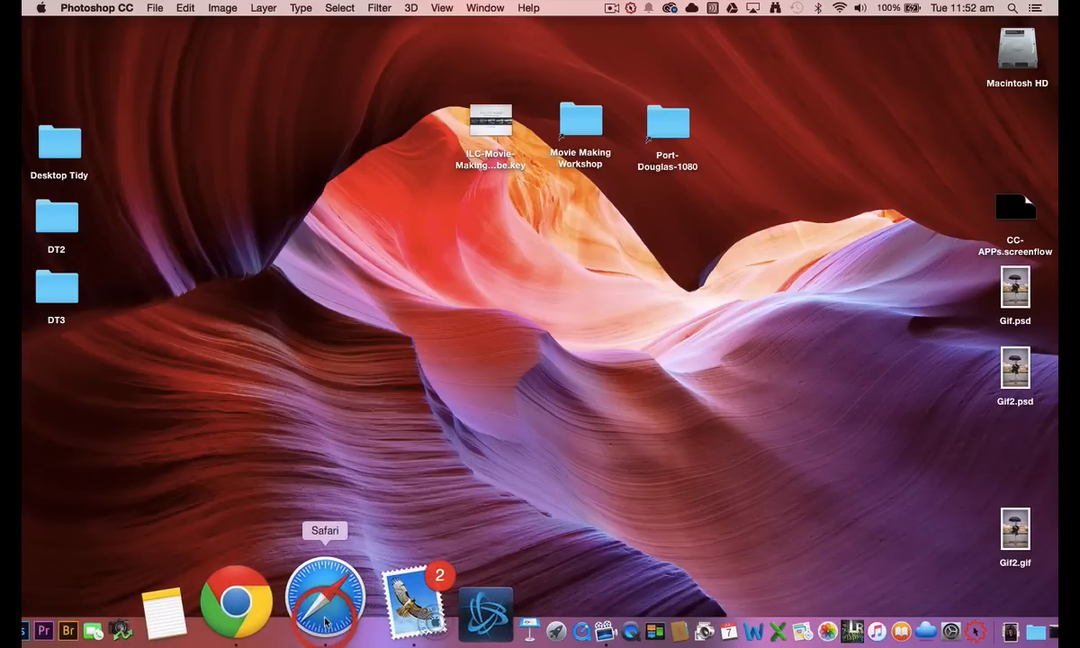
click(324, 598)
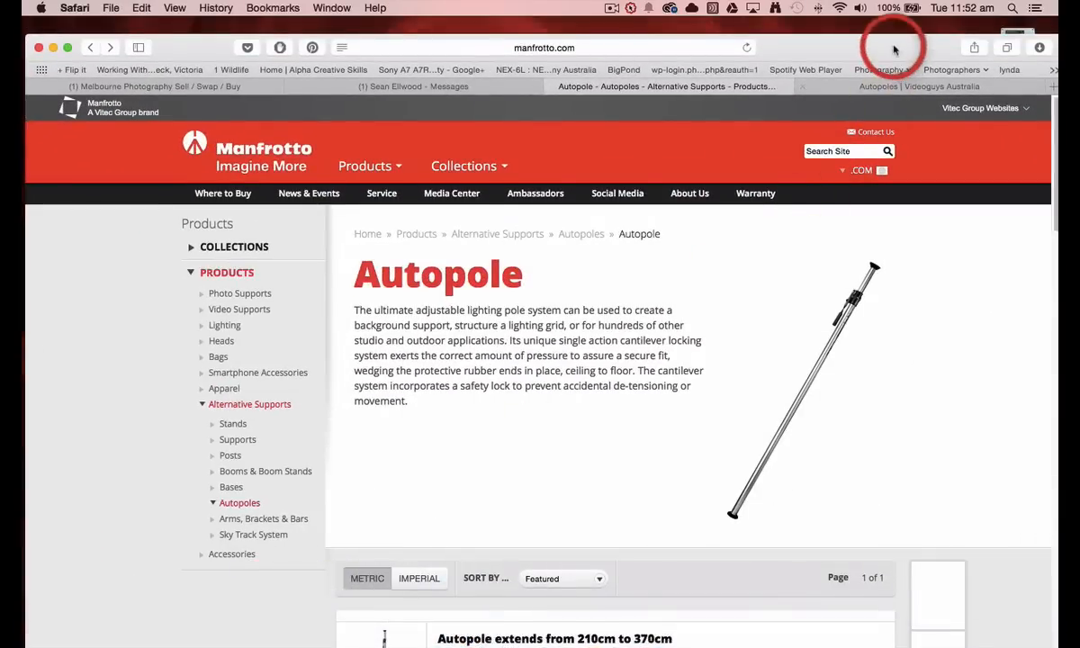